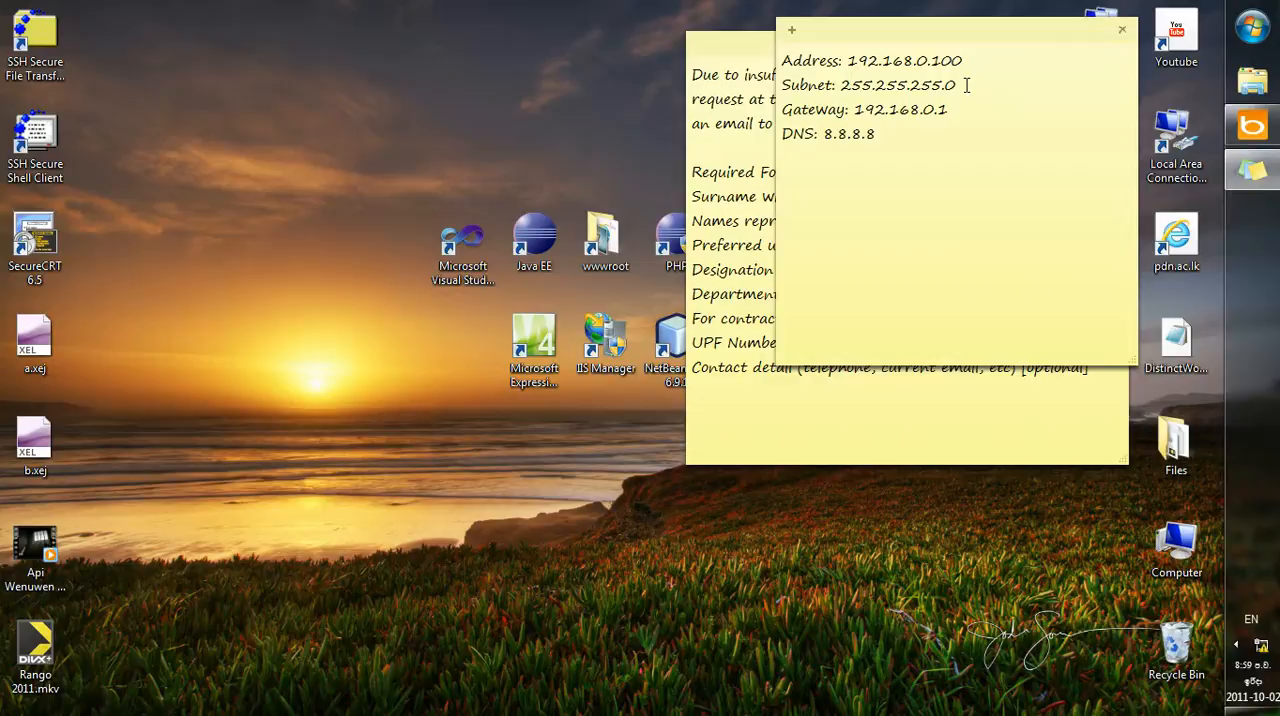
mouse_move(1005, 200)
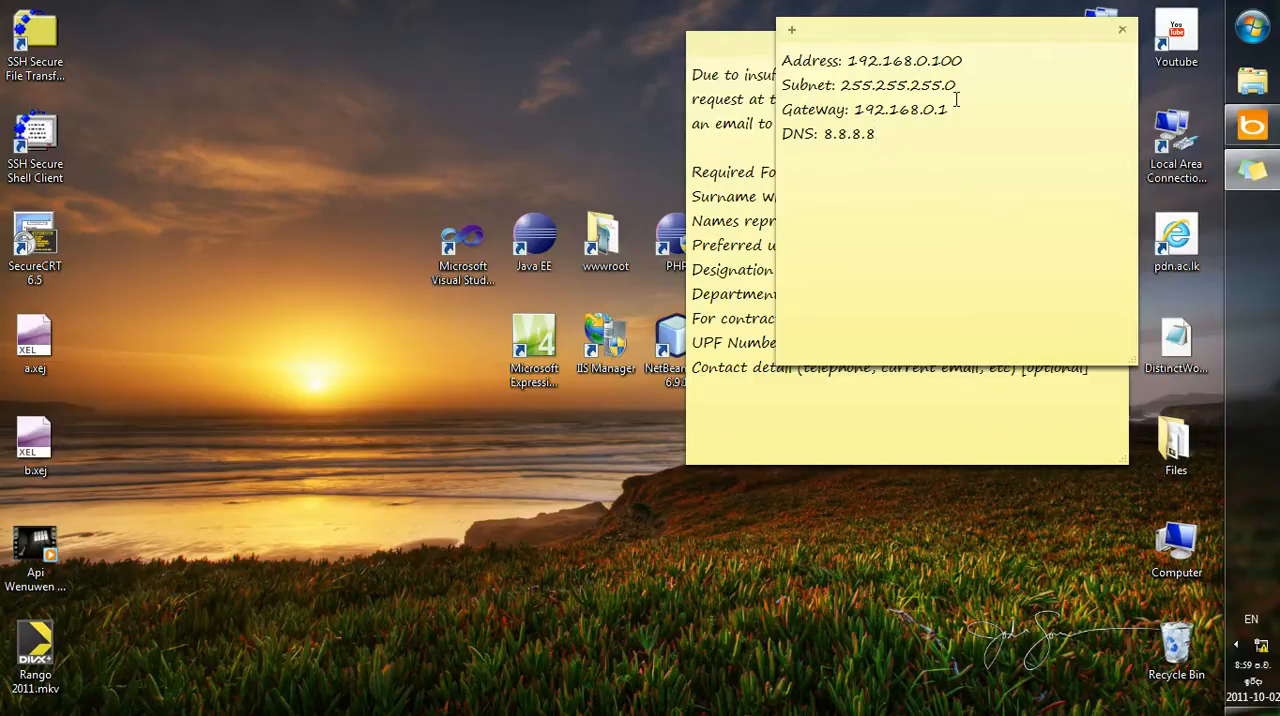
Step: Confirm bing.com fails to load without network access, then bring up the Libraries folder
double_click(848, 133)
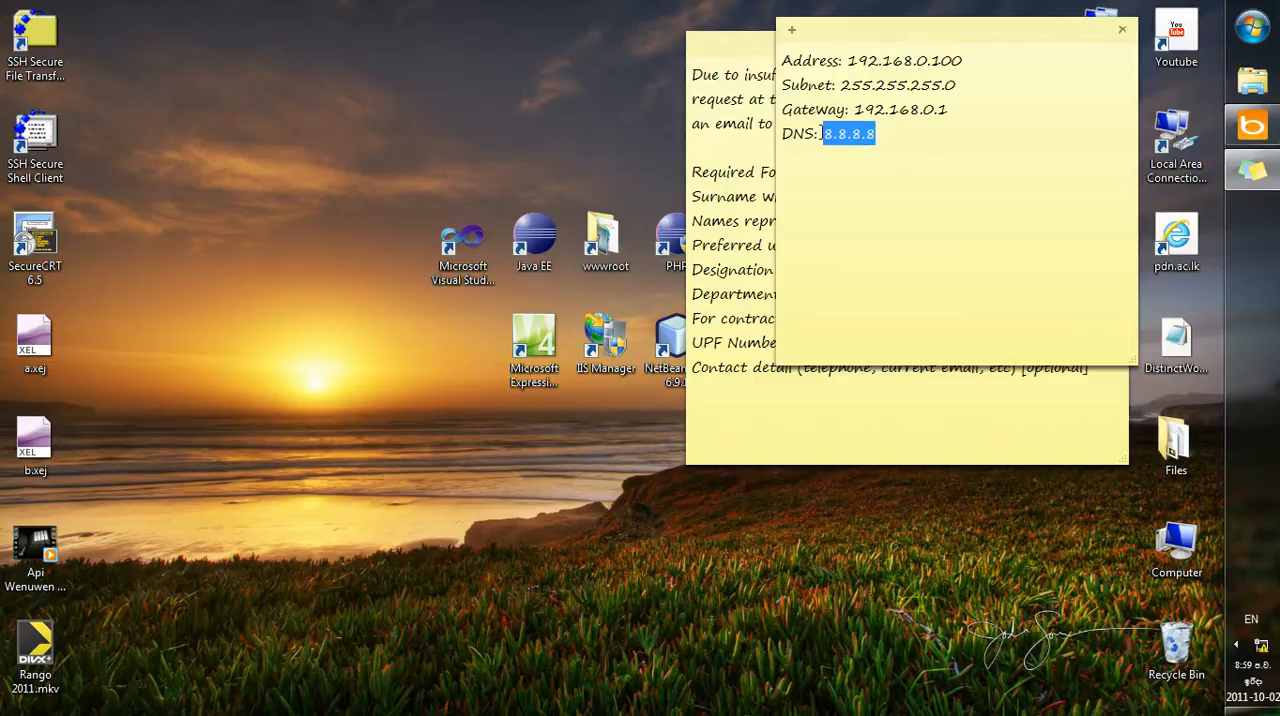
mouse_move(1018, 327)
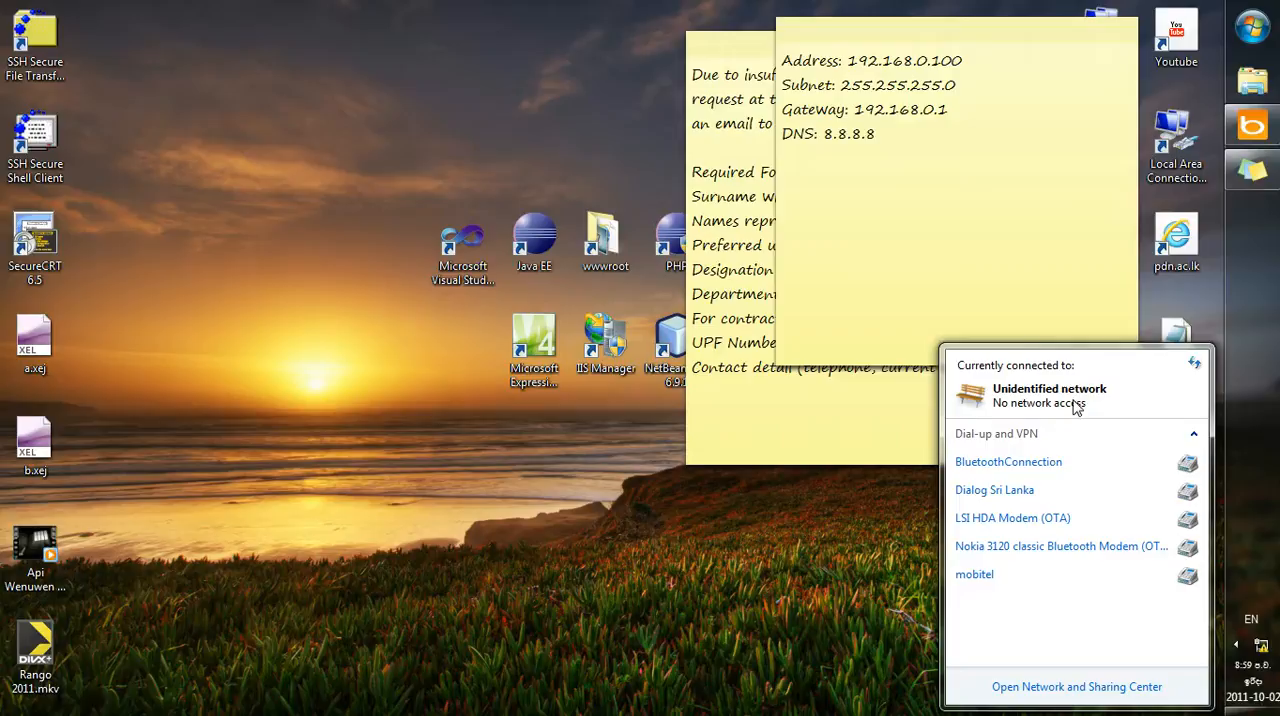
mouse_move(1248, 344)
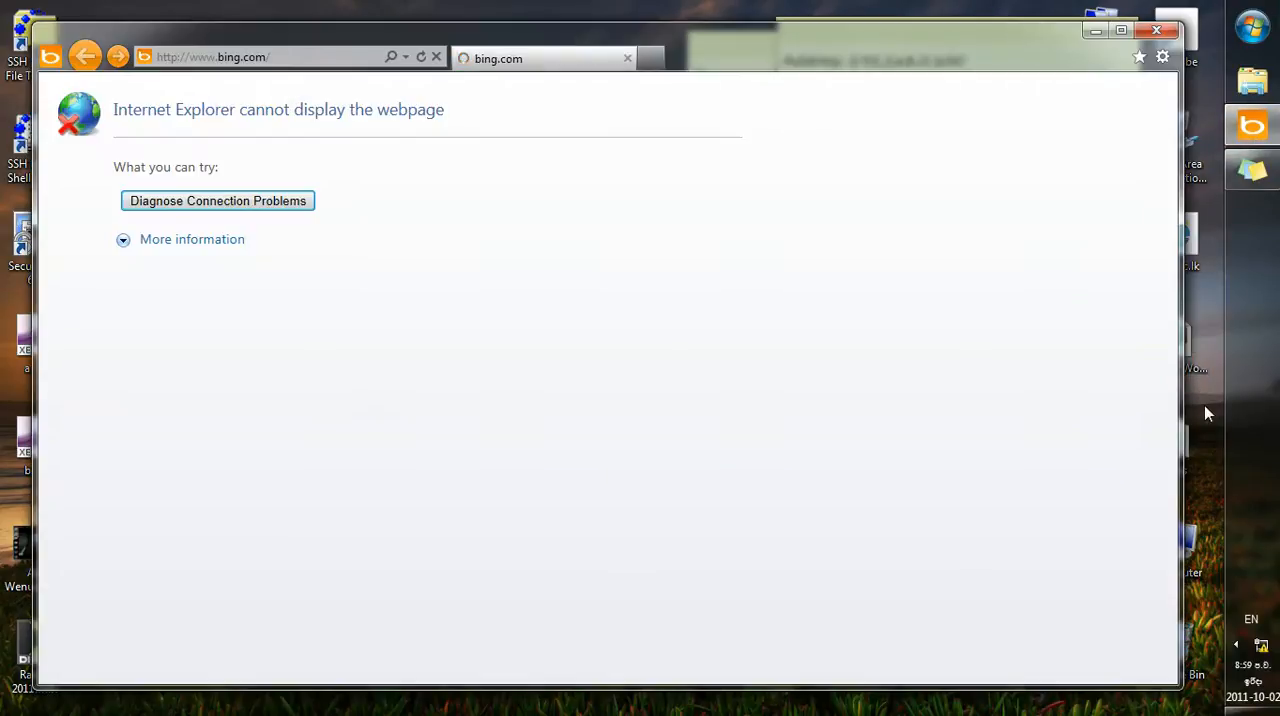
left_click(250, 57)
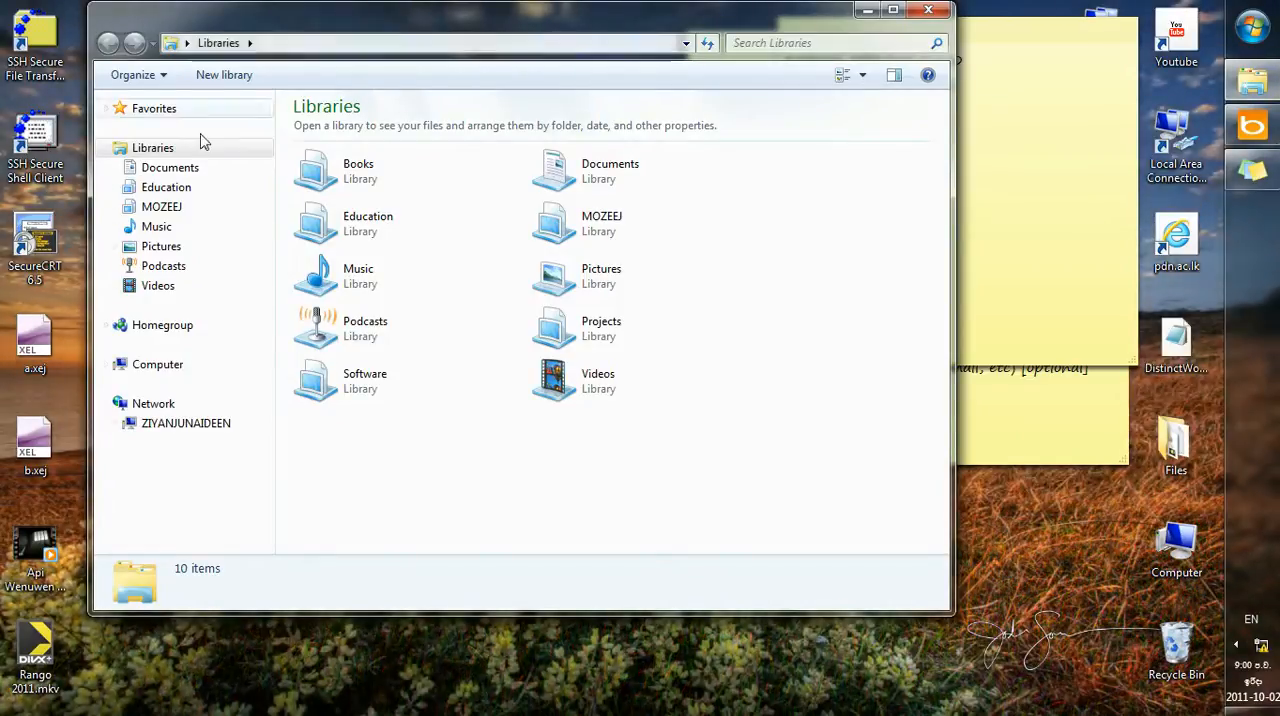
Step: Open the Network item's Properties from the Explorer navigation pane
right_click(153, 403)
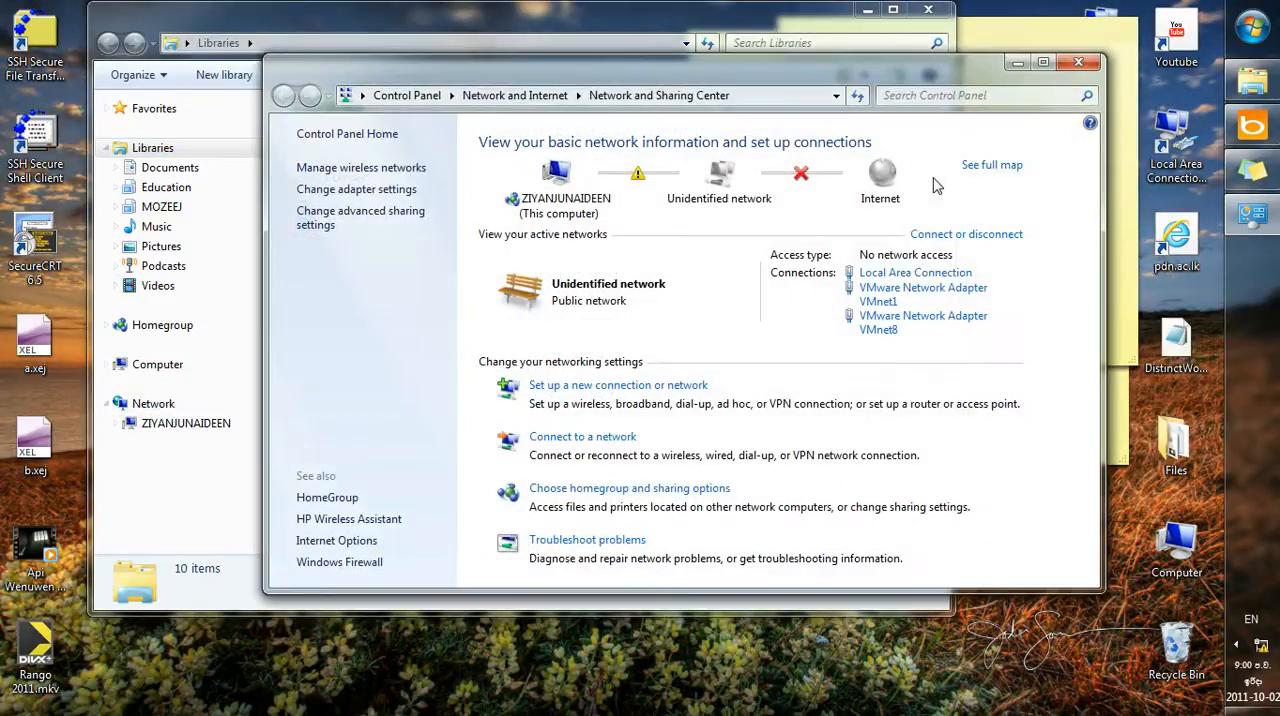
mouse_move(356, 190)
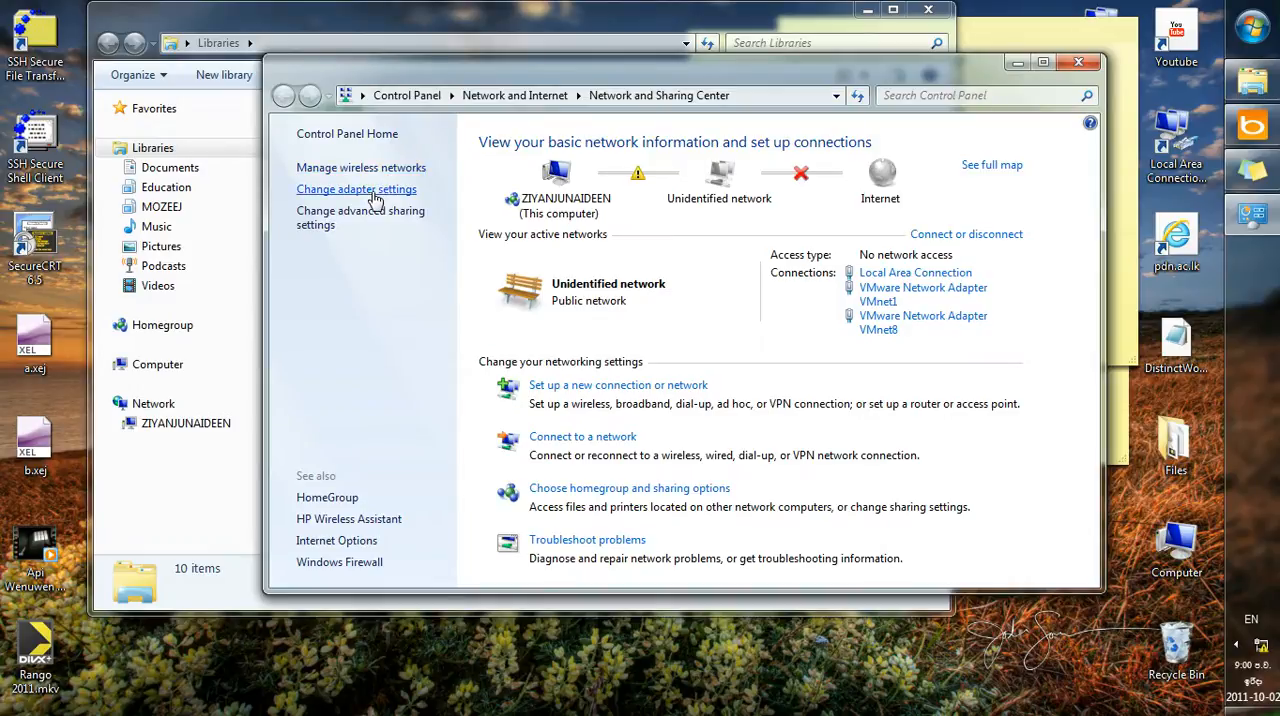
Step: Choose Change adapter settings to list Local Area Connection and the modems
left_click(356, 189)
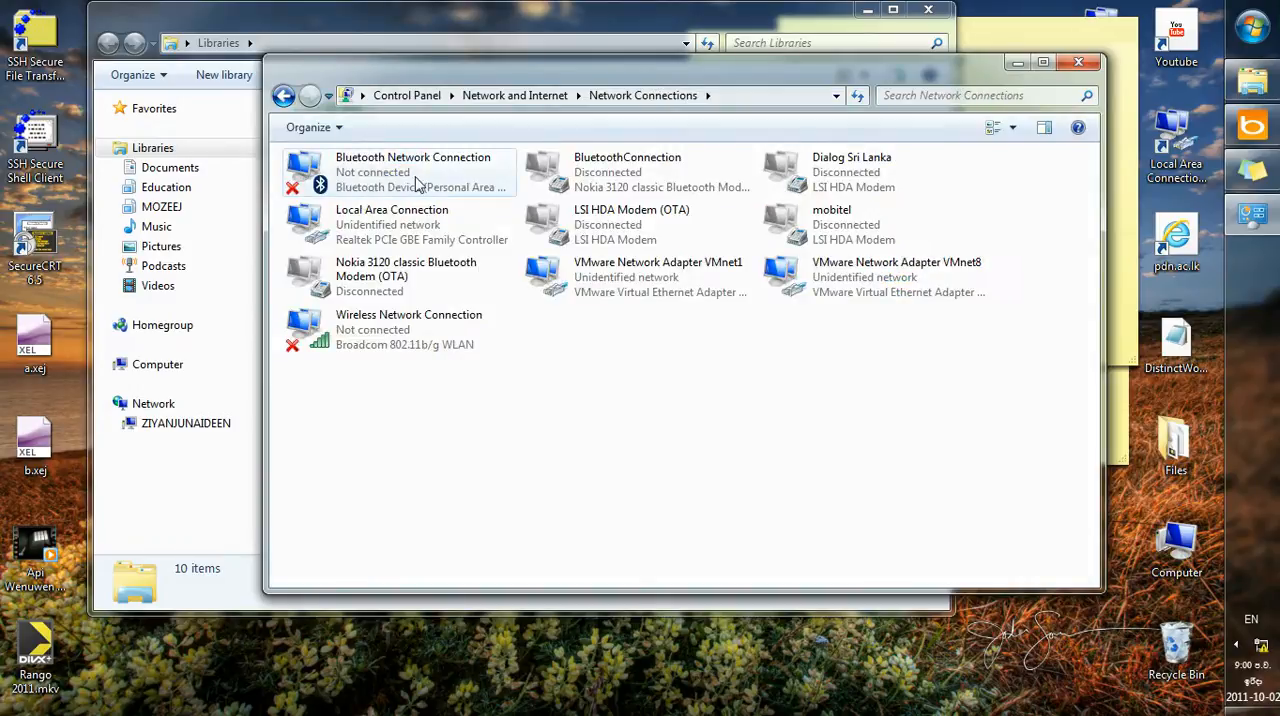
mouse_move(413, 180)
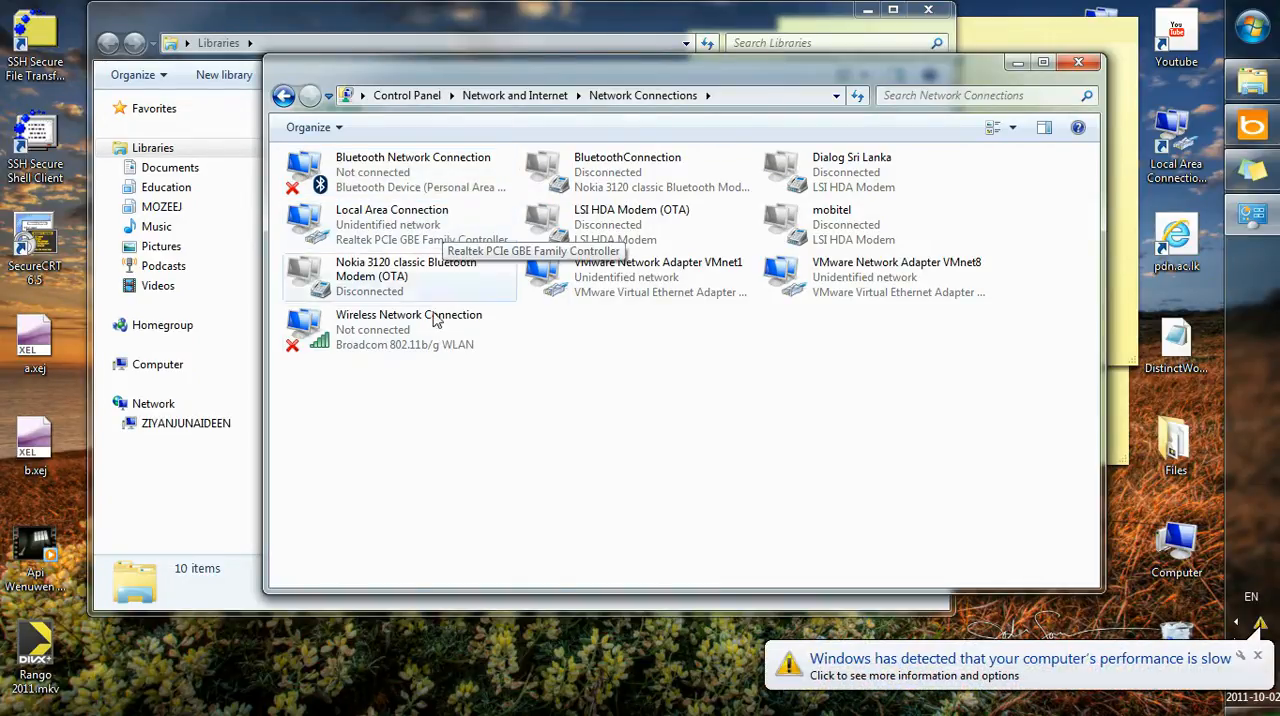
mouse_move(435, 335)
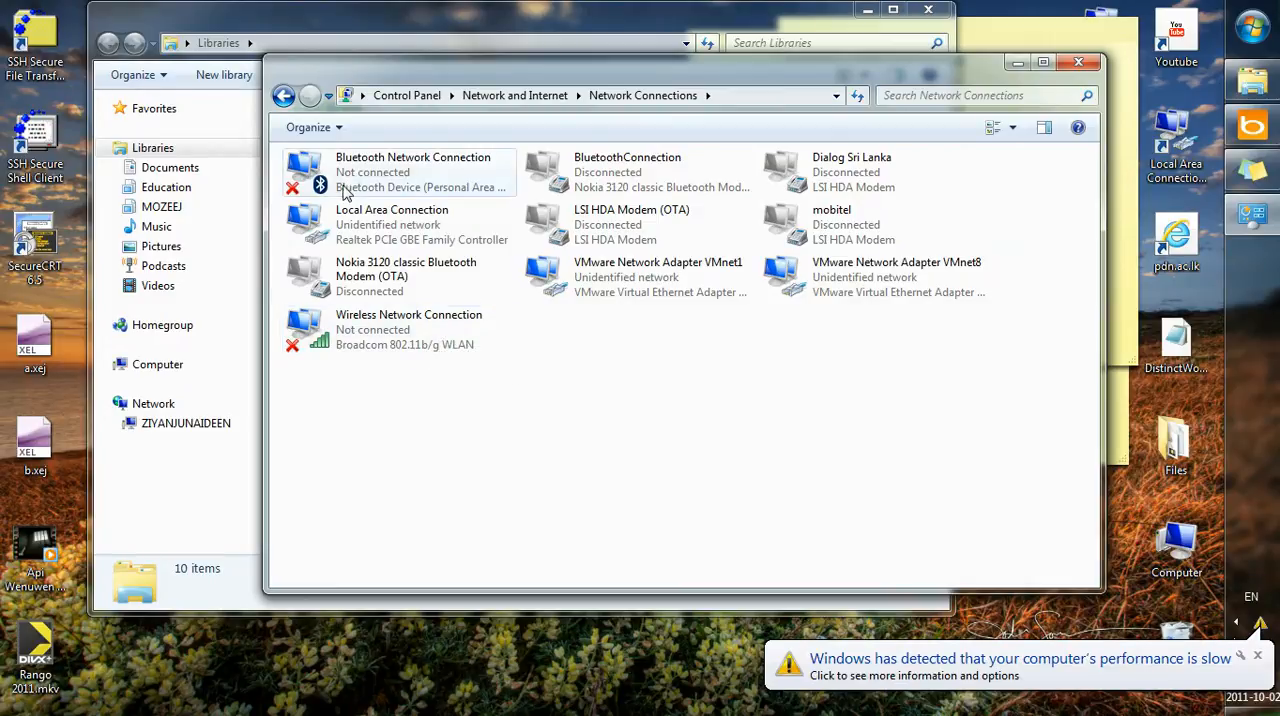
mouse_move(350, 200)
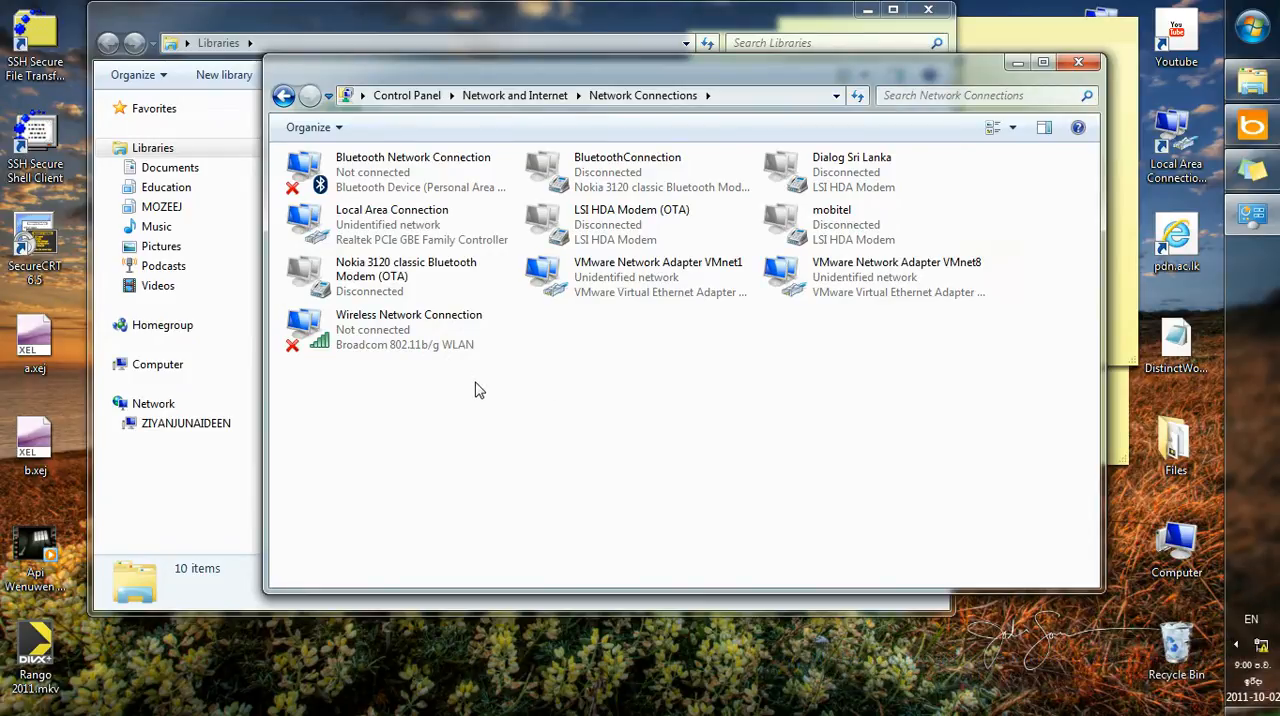
mouse_move(490, 382)
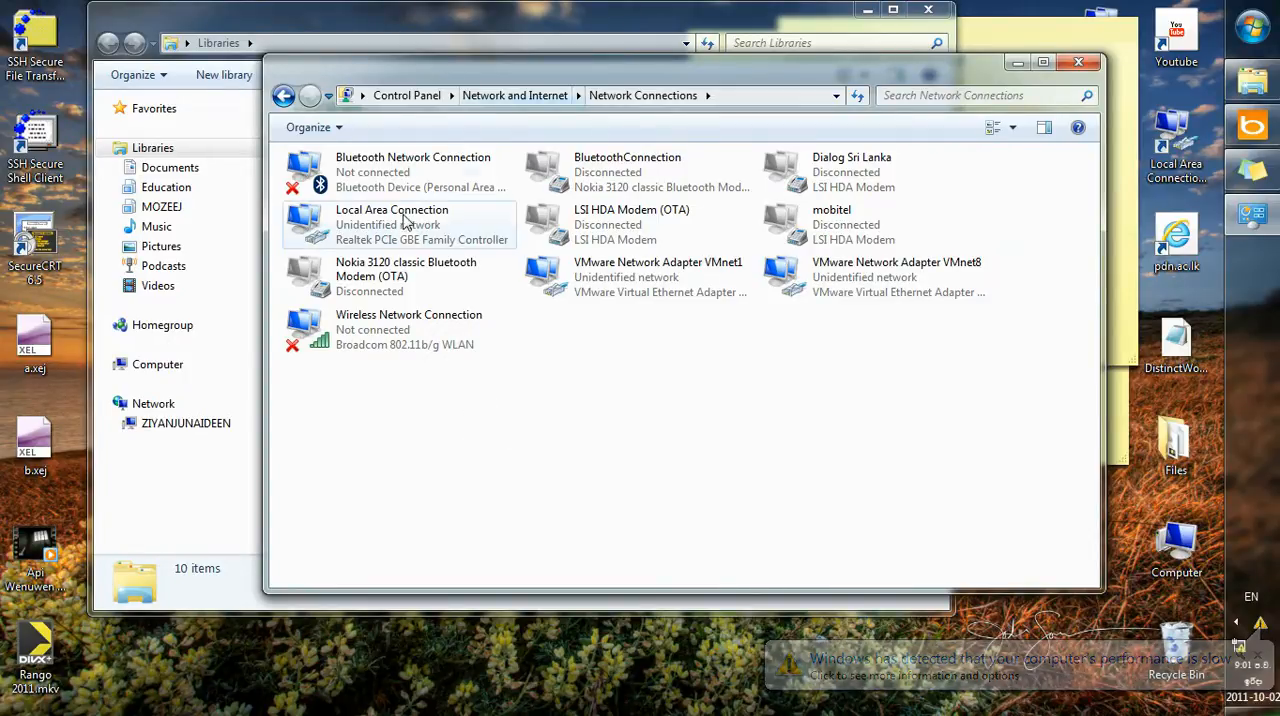
mouse_move(345, 237)
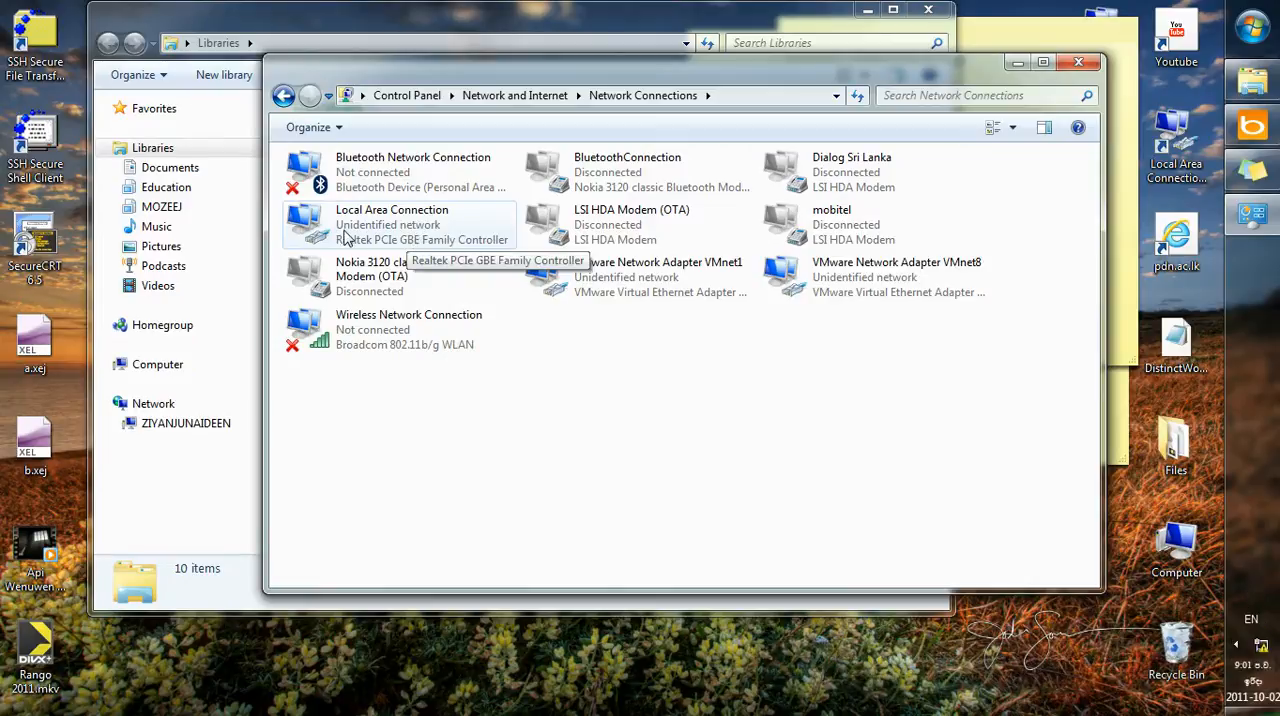
mouse_move(418, 237)
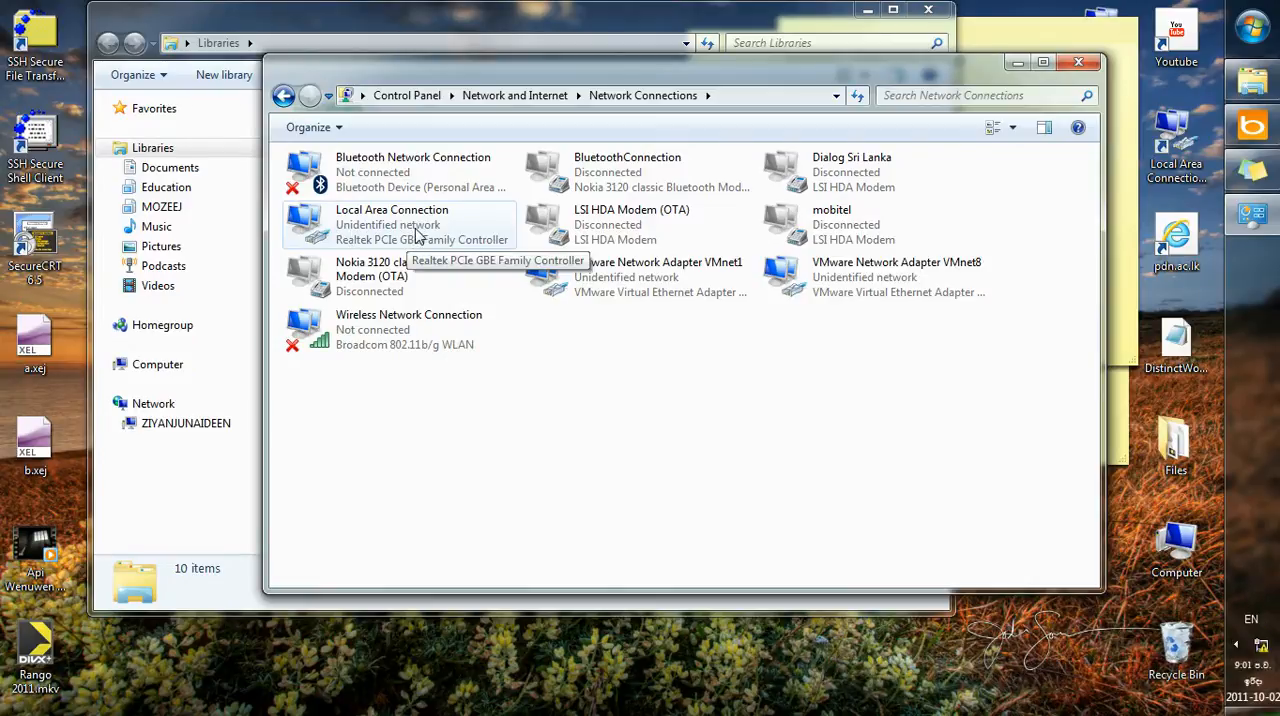
right_click(410, 220)
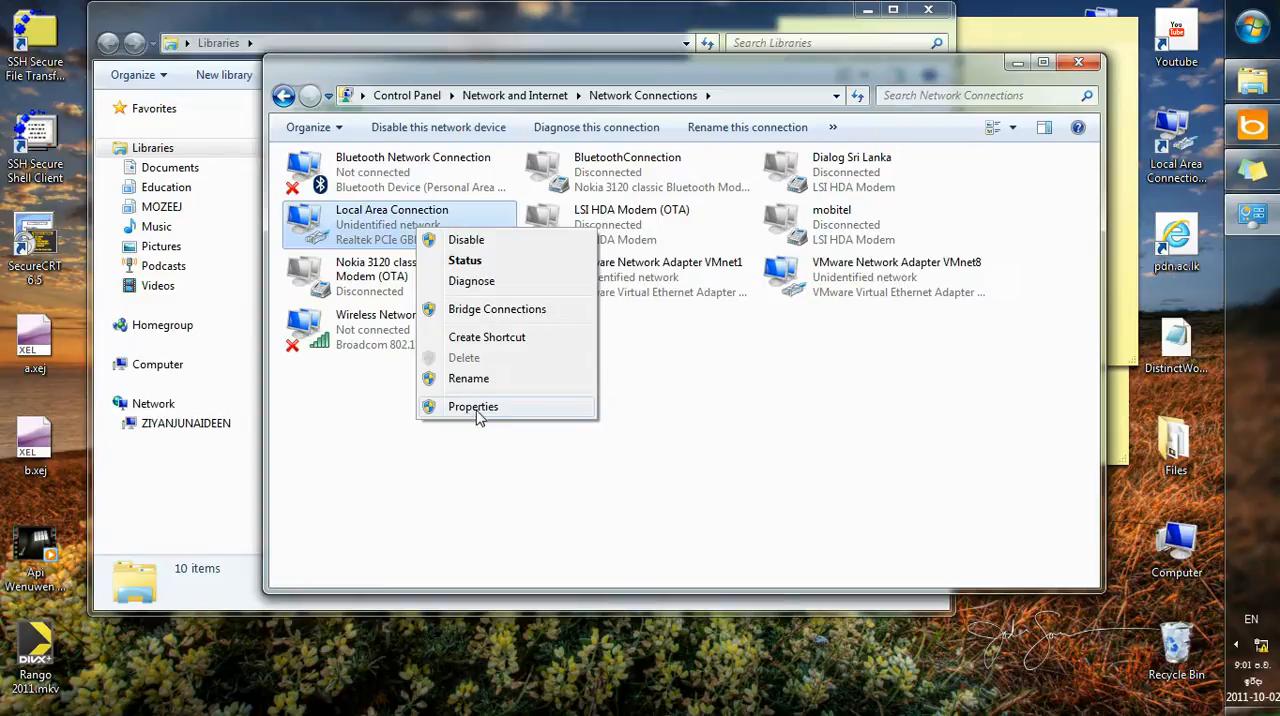
left_click(472, 406)
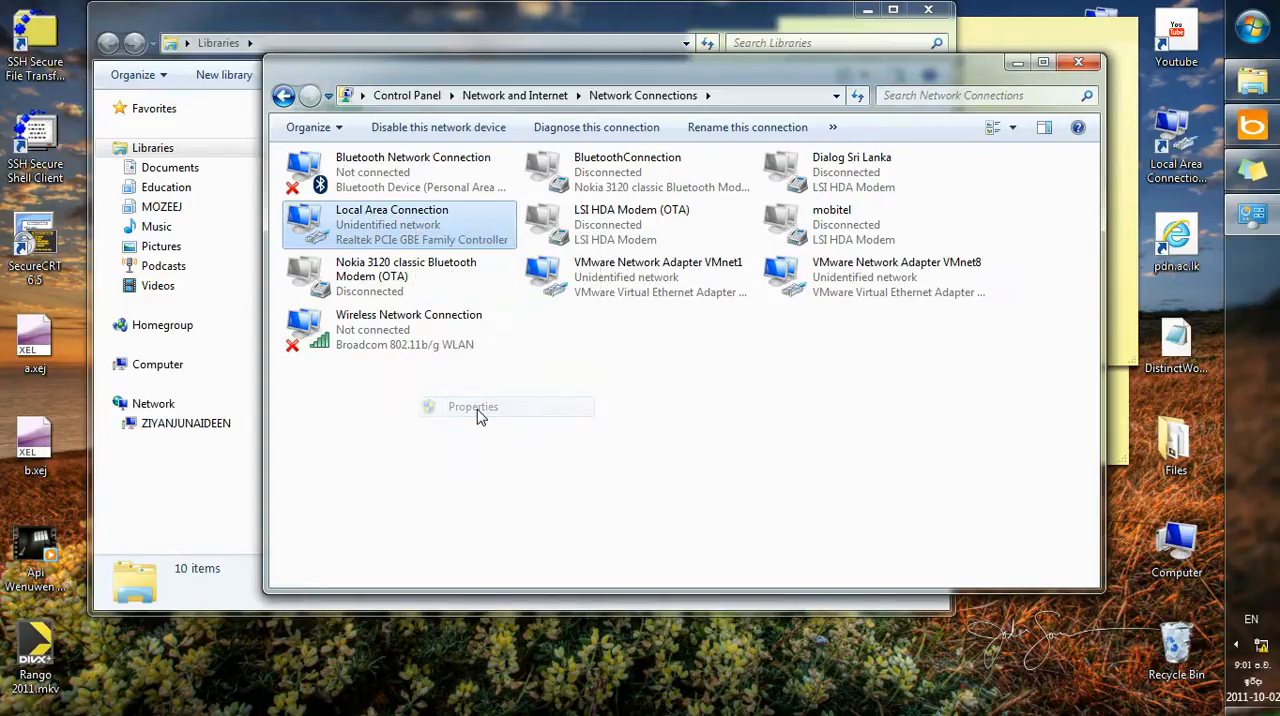
left_click(472, 406)
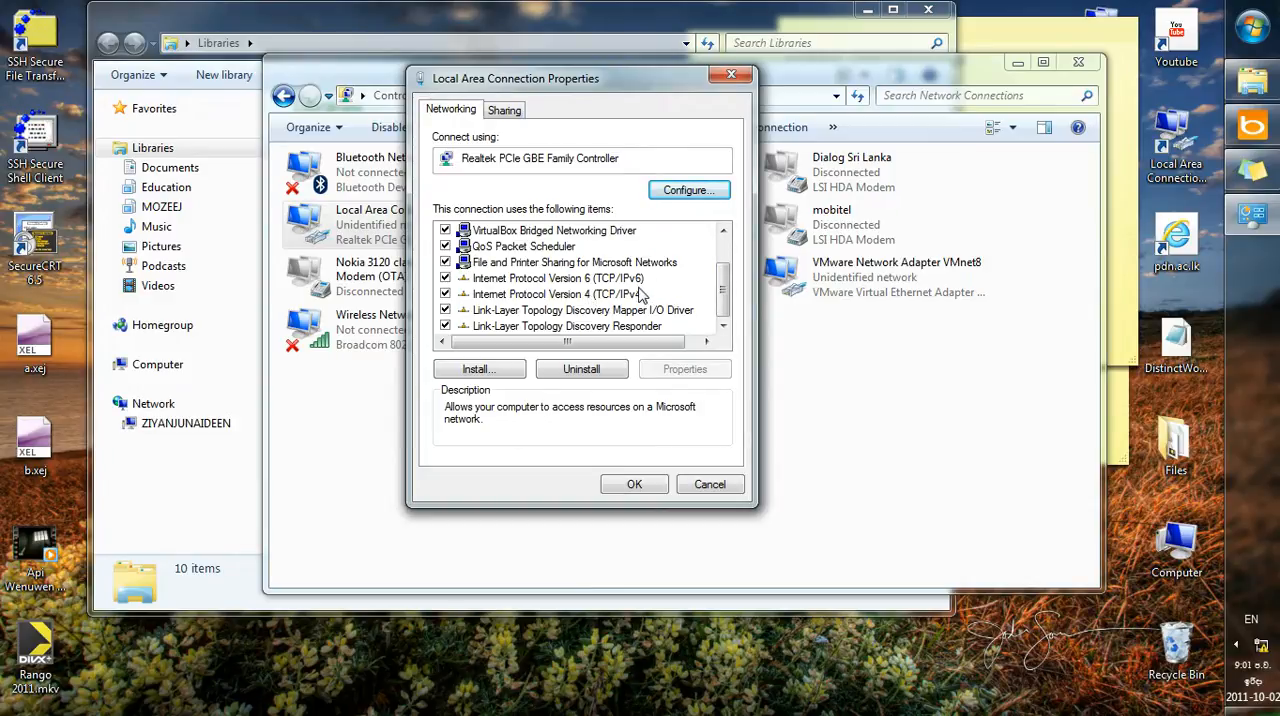
mouse_move(631, 298)
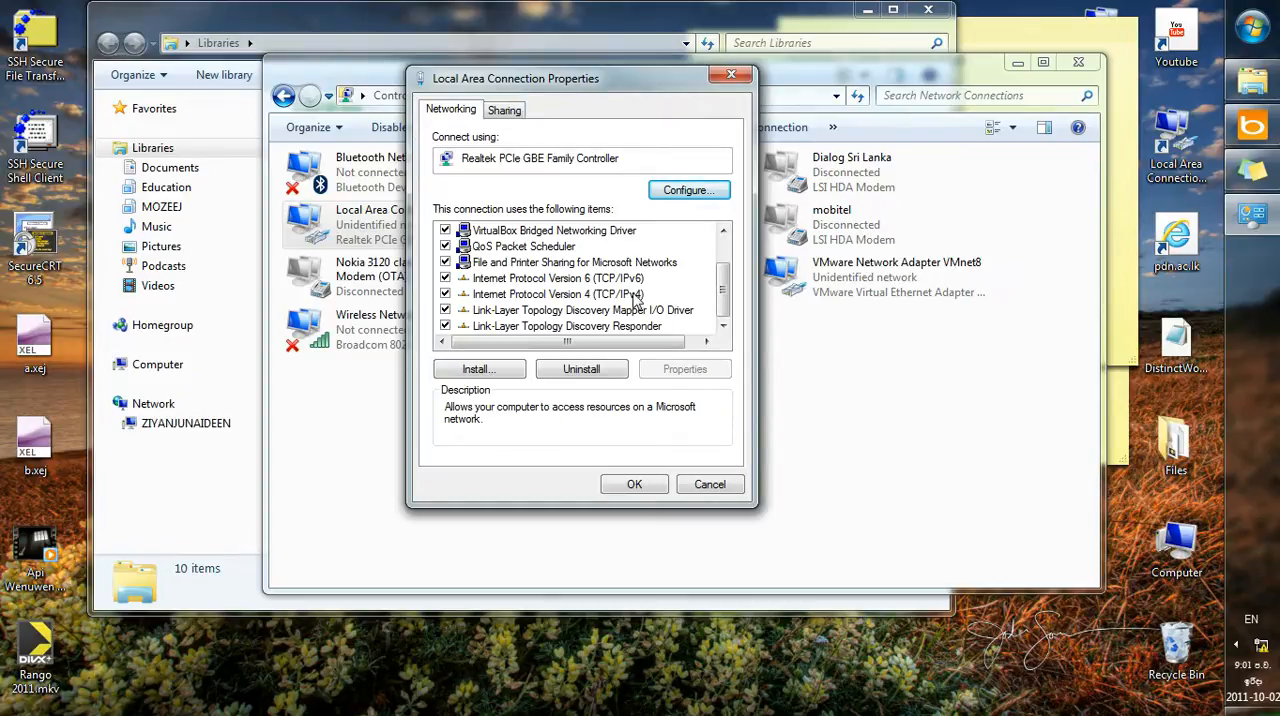
Step: Open the TCP/IPv4 properties and enter IP address 192.168.0.100
double_click(550, 294)
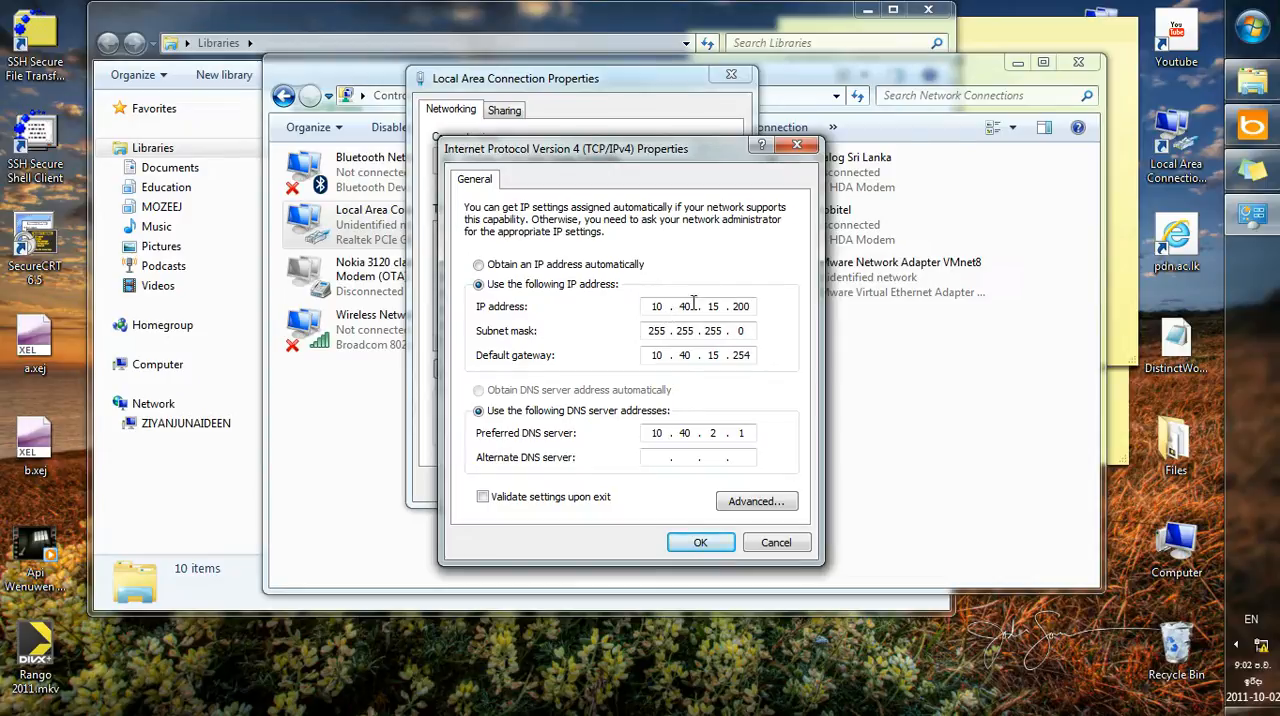
mouse_move(789, 291)
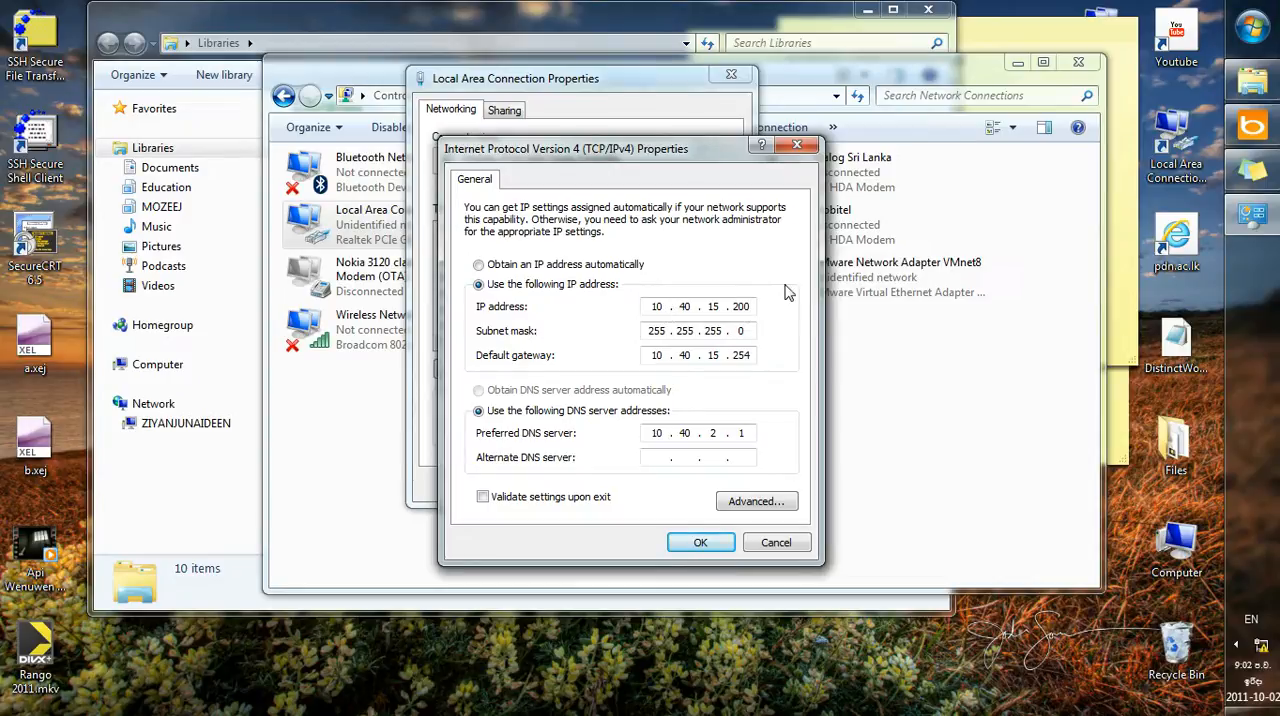
left_click(690, 306)
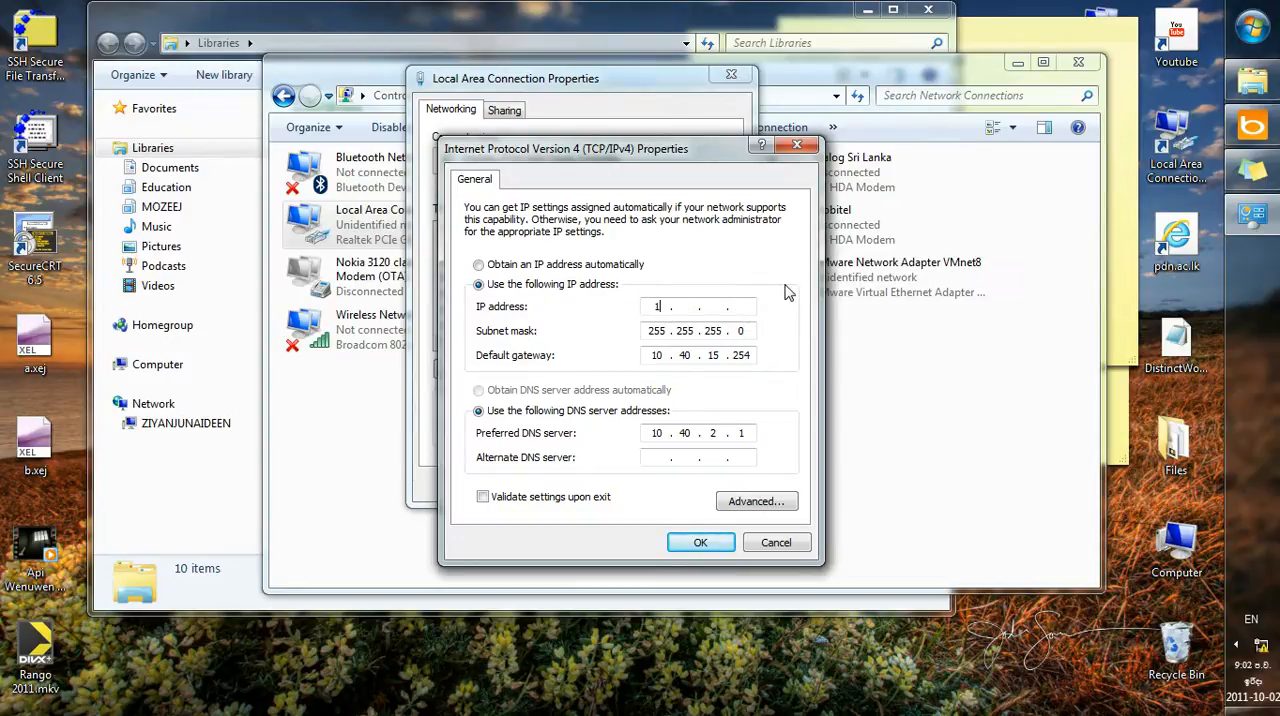
type("92")
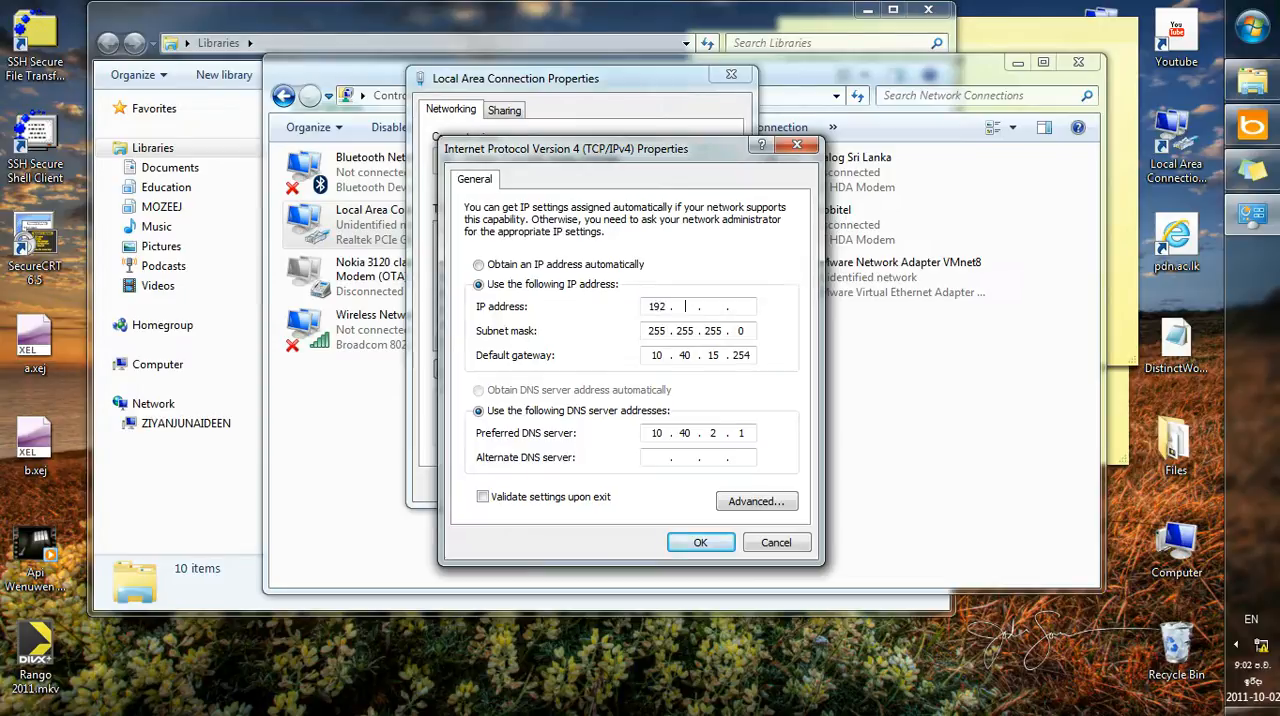
type("168")
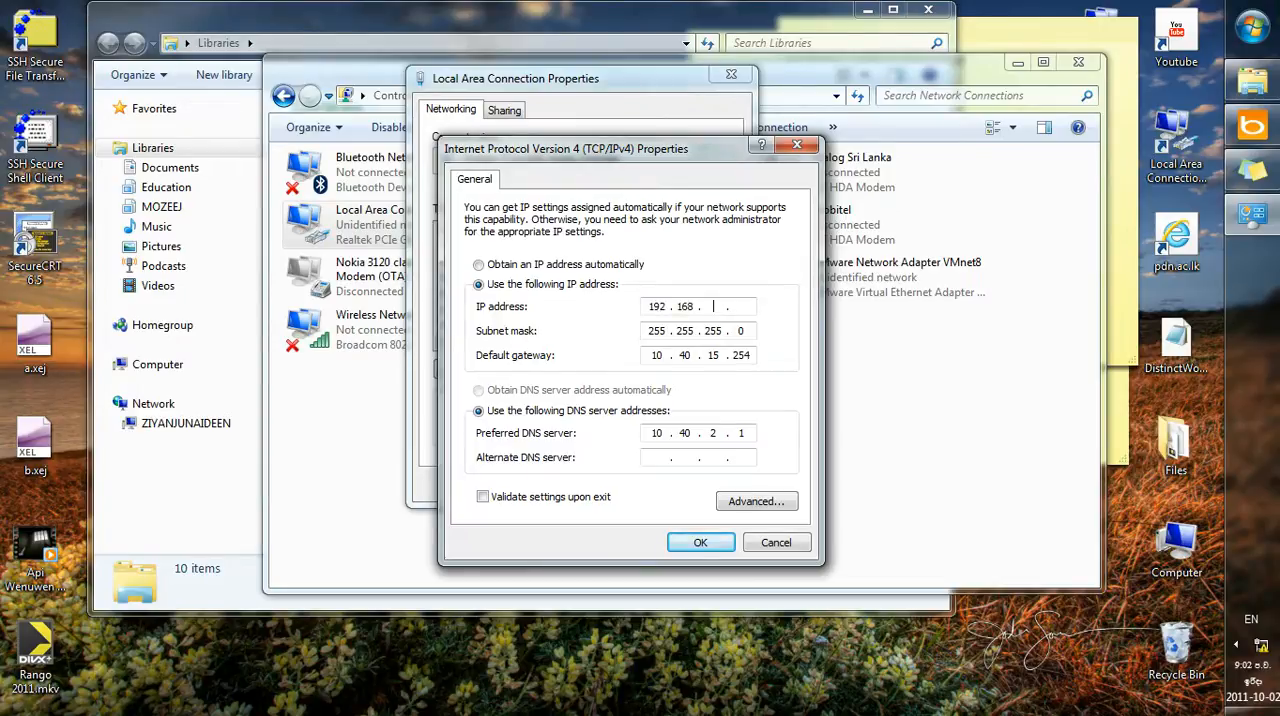
type("0.1")
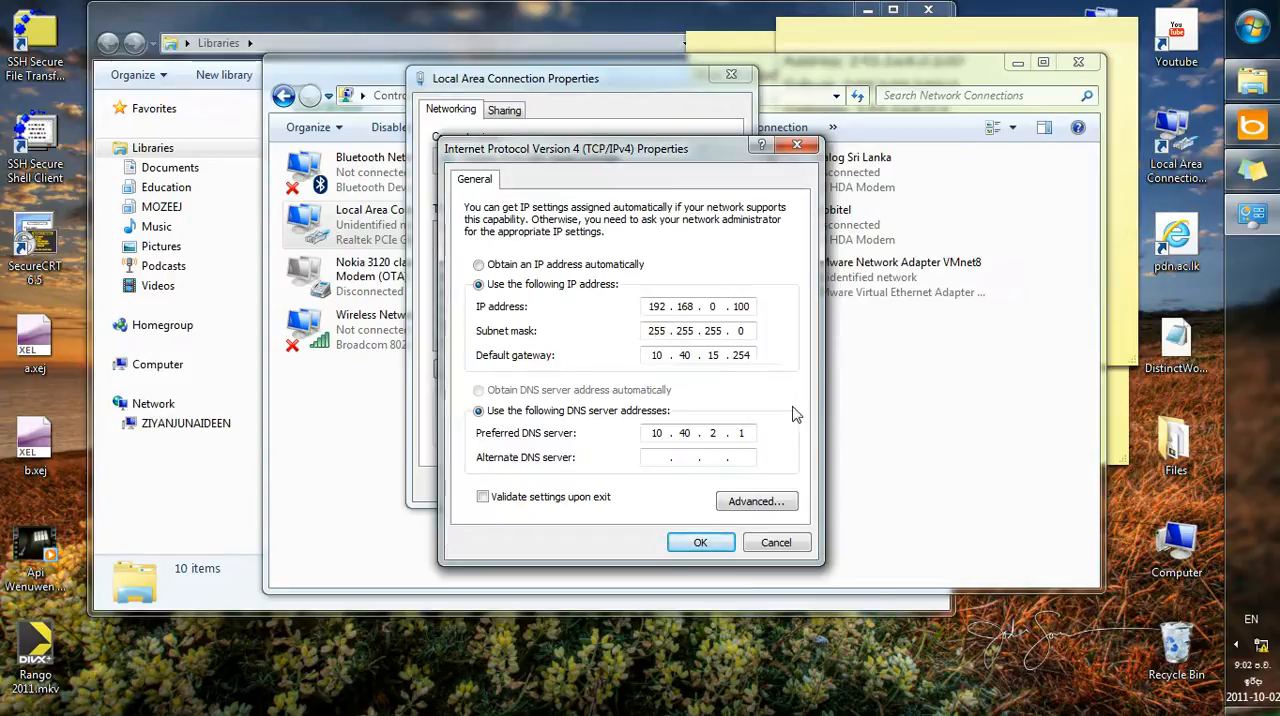
Step: Enter default gateway 192.168.0.1 and preferred DNS 8.8.8.8, and confirm the TCP/IPv4 dialog
left_click(698, 355)
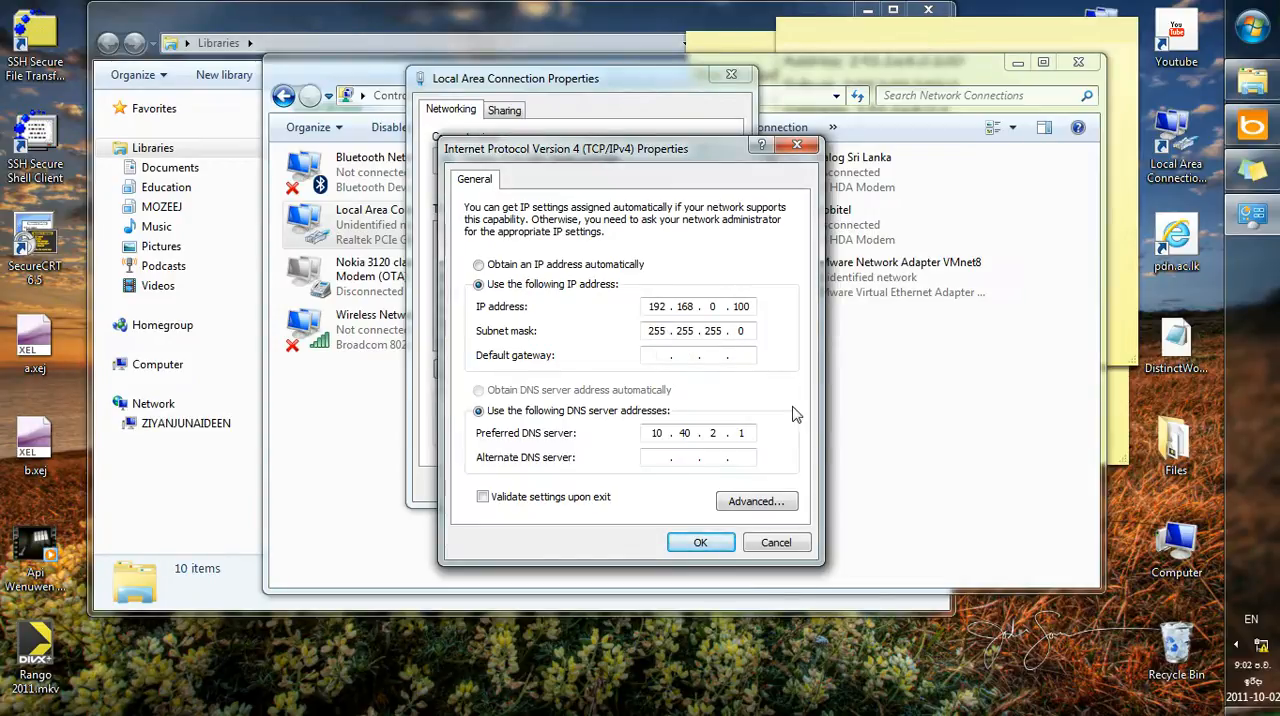
type("192.168.")
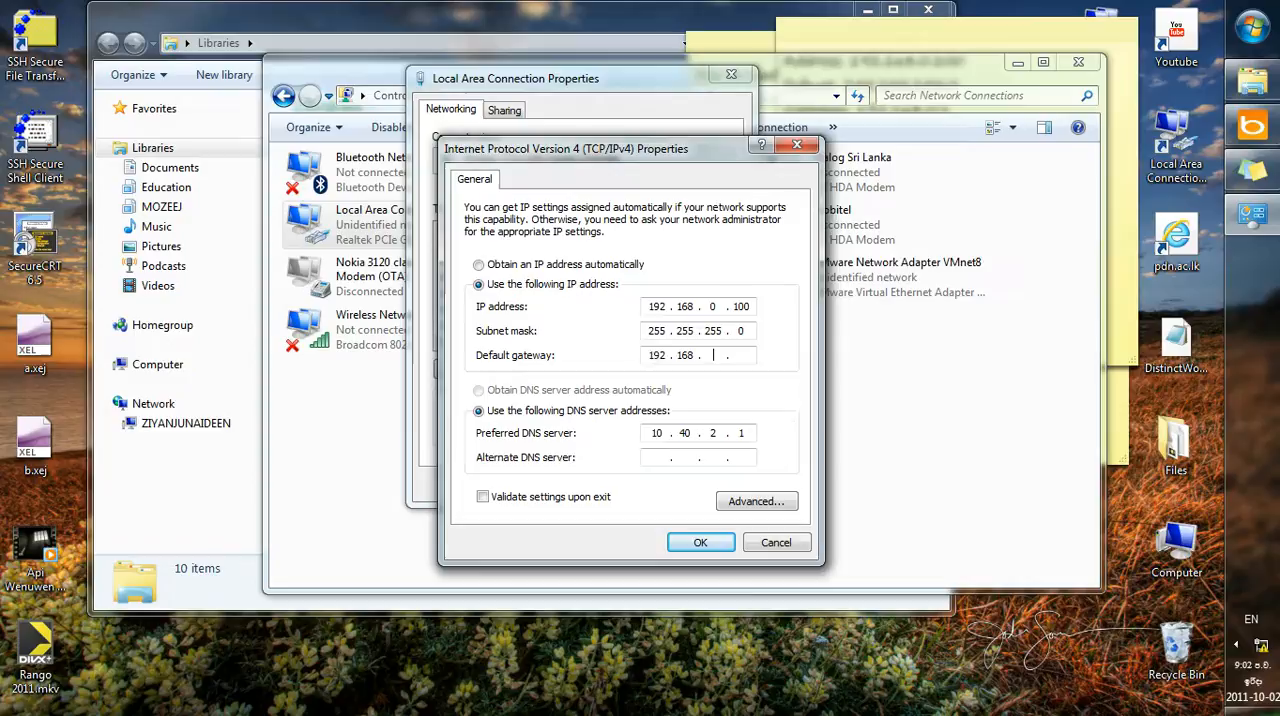
type("01")
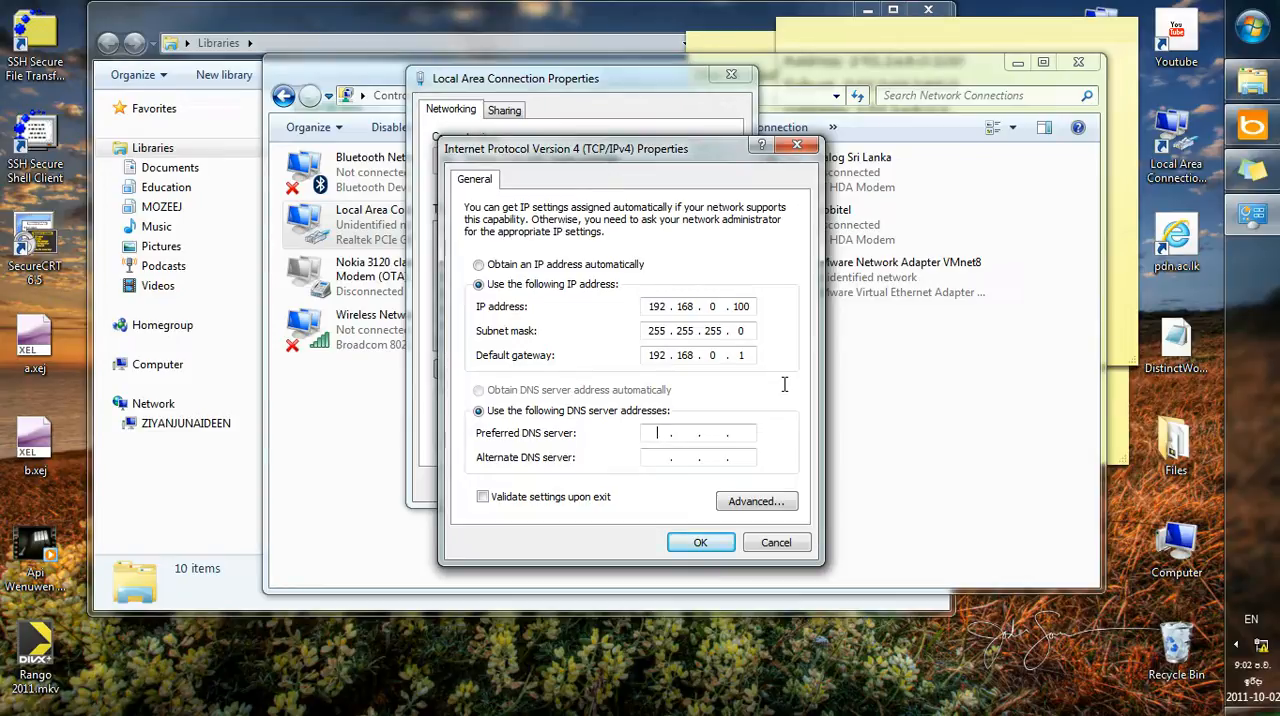
type("8.8.")
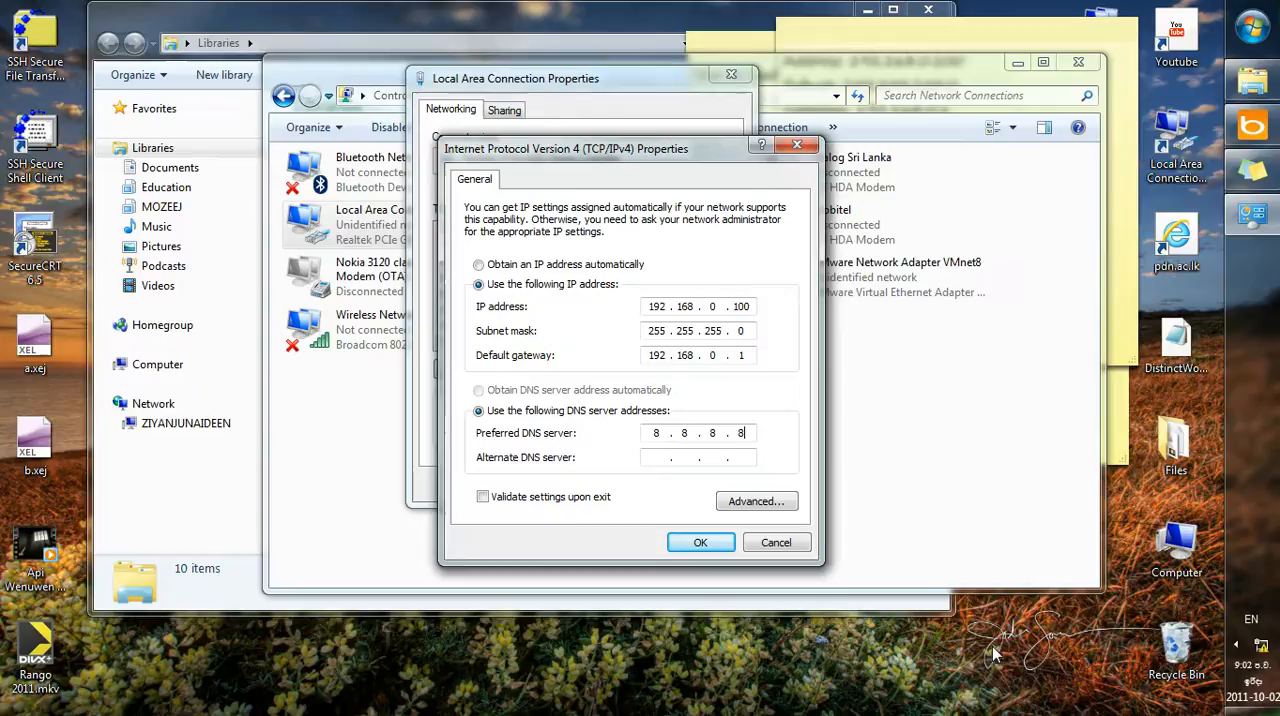
left_click(700, 542)
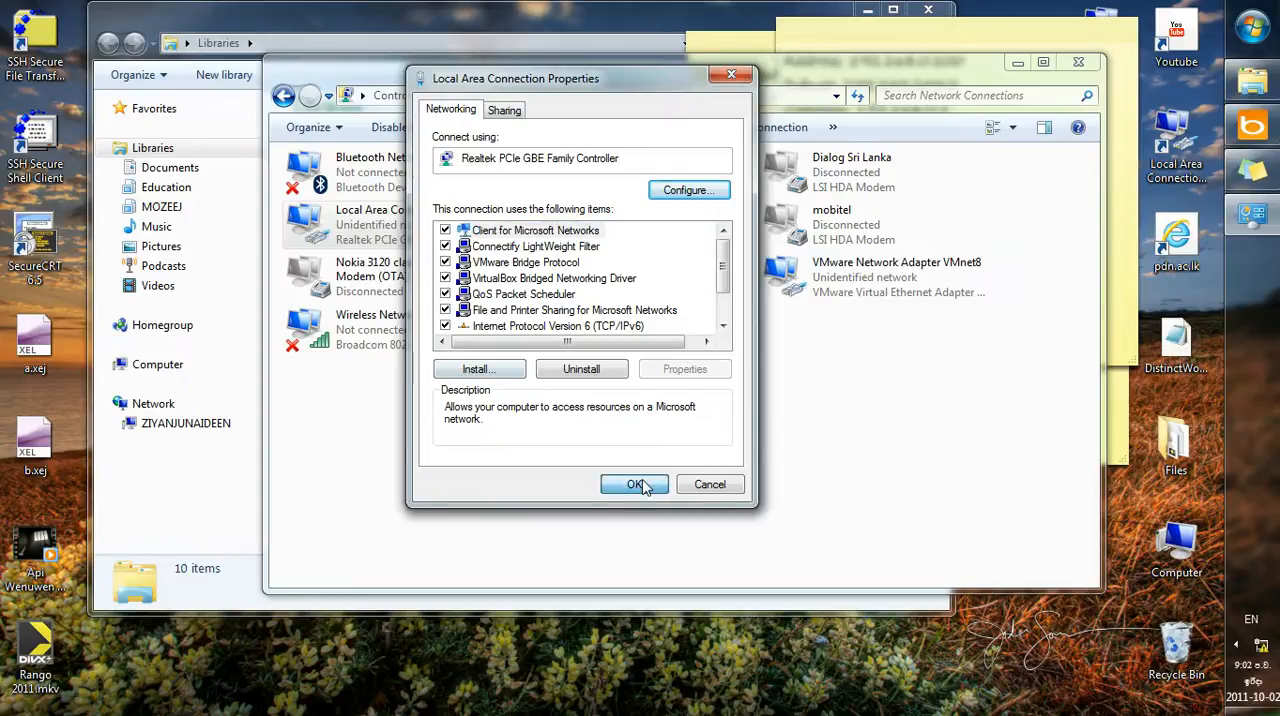
Step: Confirm the Local Area Connection Properties dialog to apply the static IPv4 settings
left_click(634, 484)
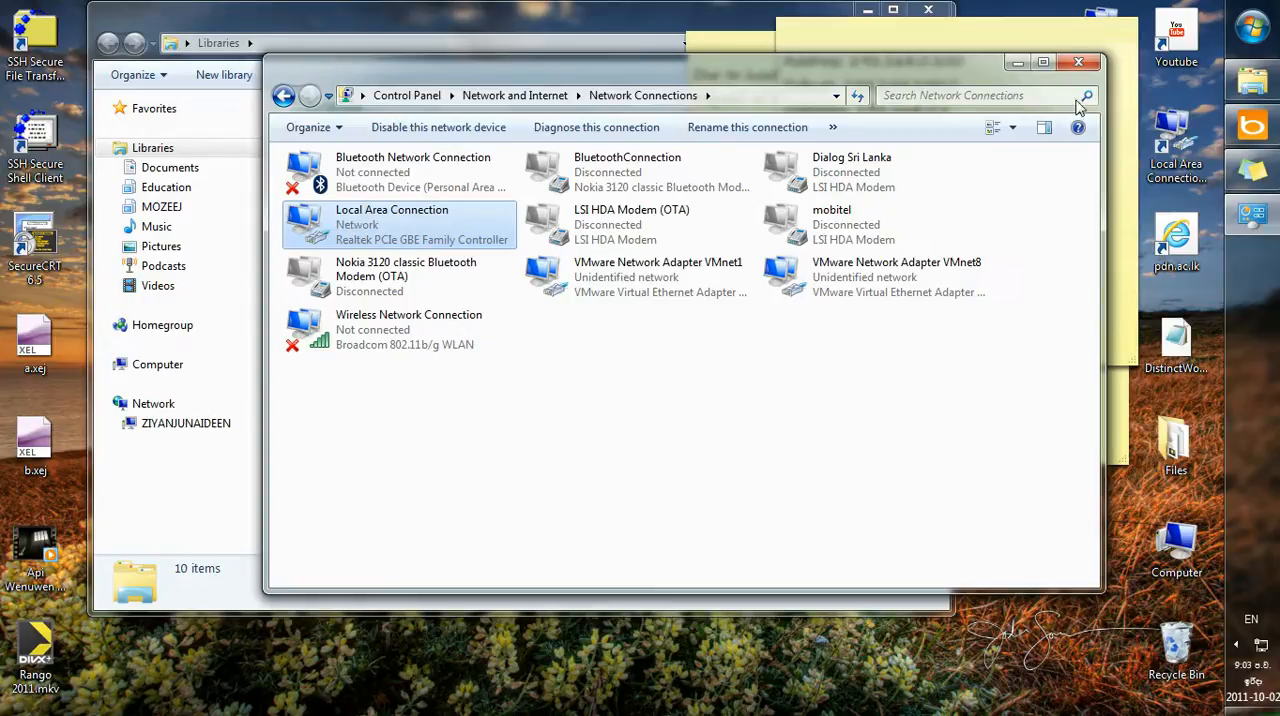
mouse_move(1098, 491)
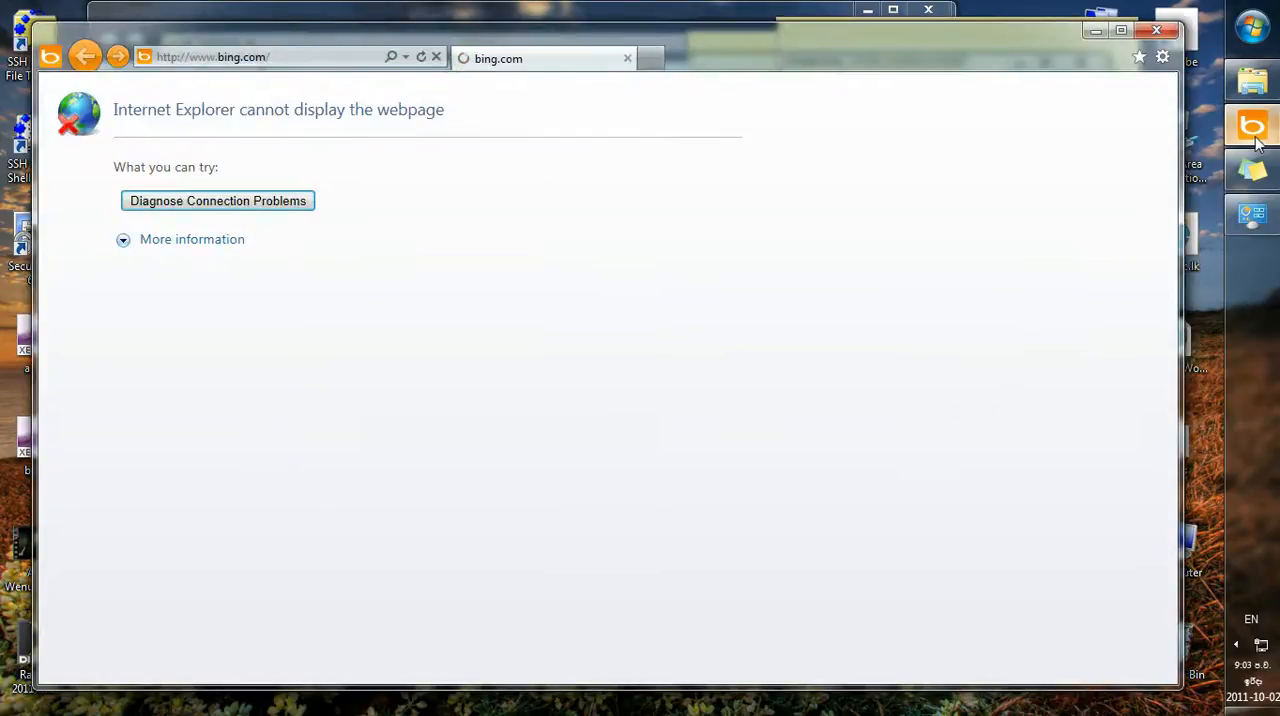
mouse_move(790, 52)
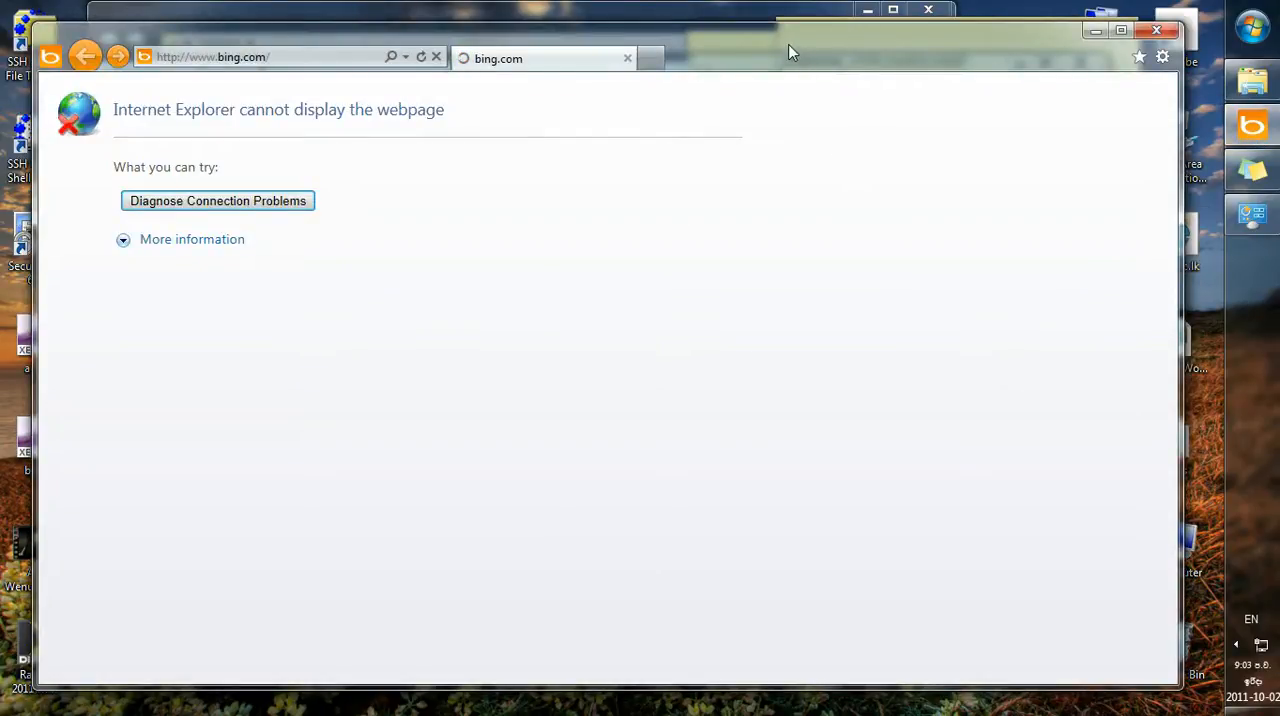